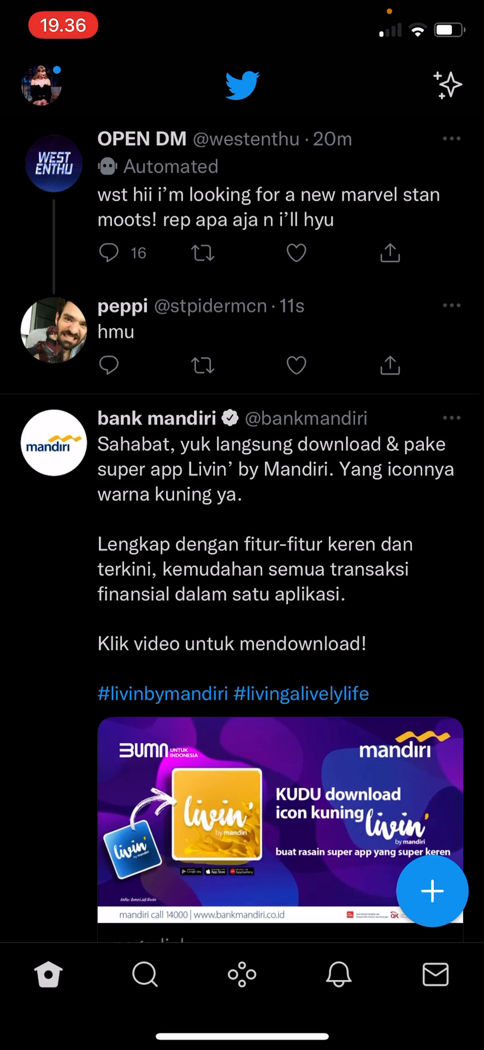
# Start a new tweet from the home timeline's compose button
pyautogui.click(432, 891)
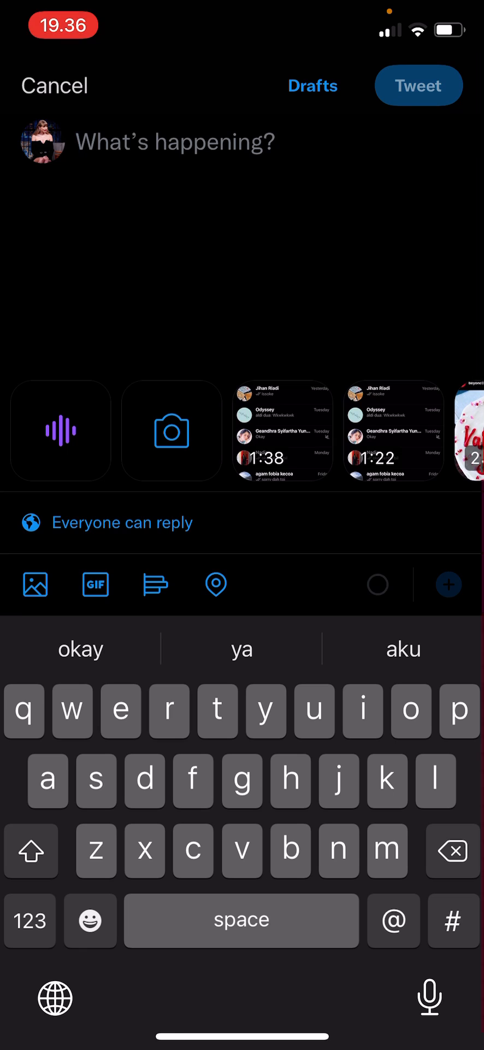
# Bring up the voice tweet recorder from the composer's waveform tile
pyautogui.click(60, 432)
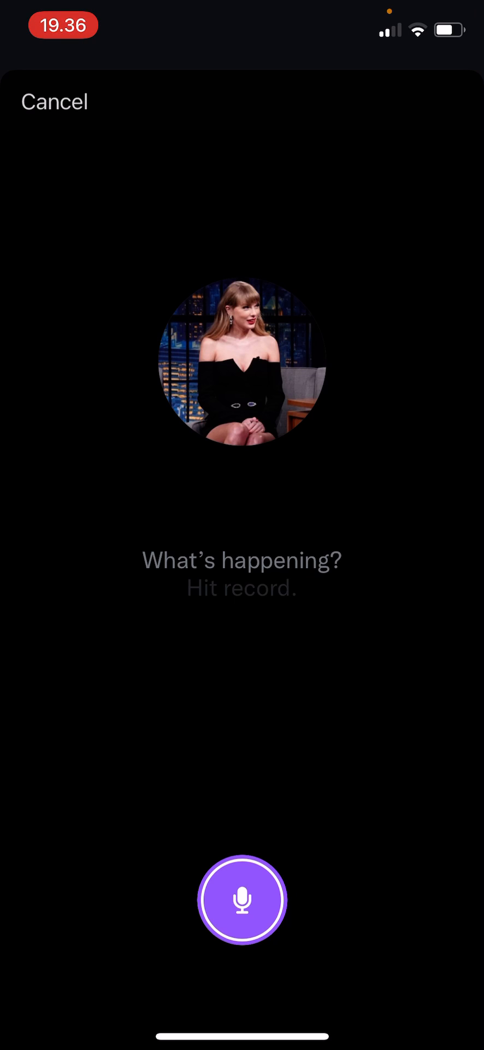
# Record an 0:18 voice clip, pausing and resuming once, and attach it to the draft
pyautogui.click(242, 899)
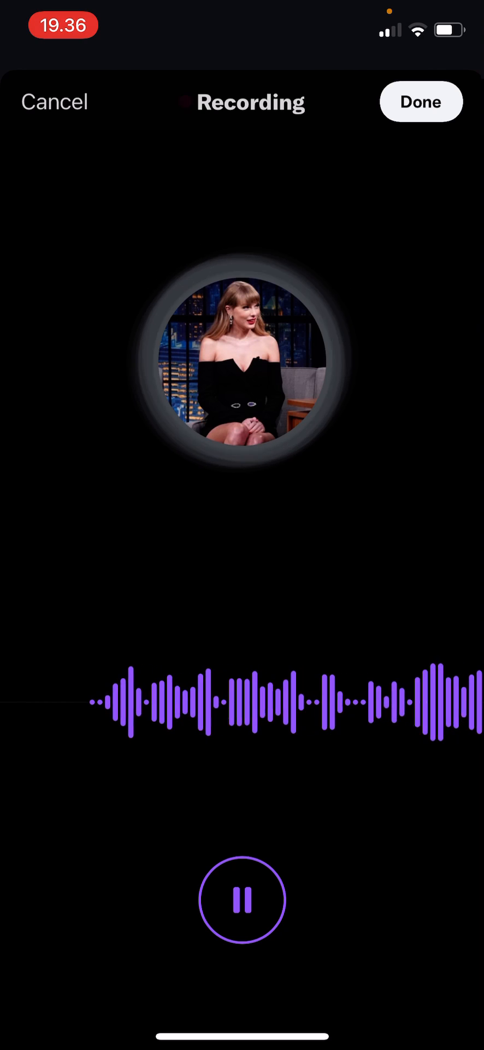
pyautogui.click(242, 899)
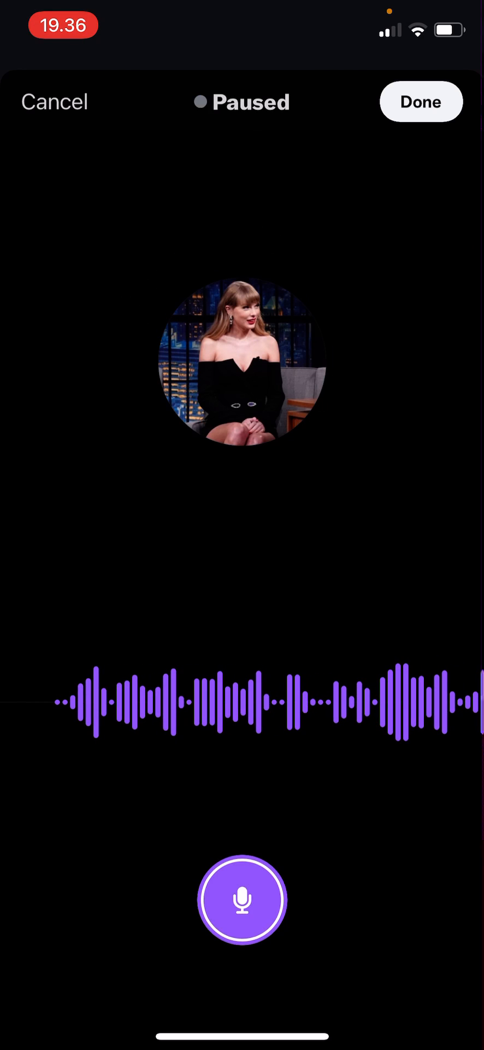
pyautogui.click(242, 900)
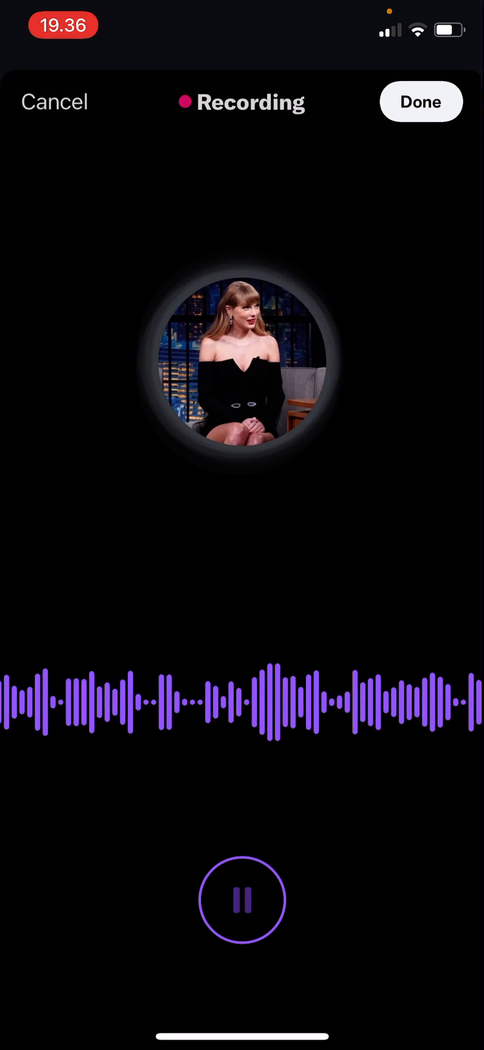
pyautogui.click(242, 900)
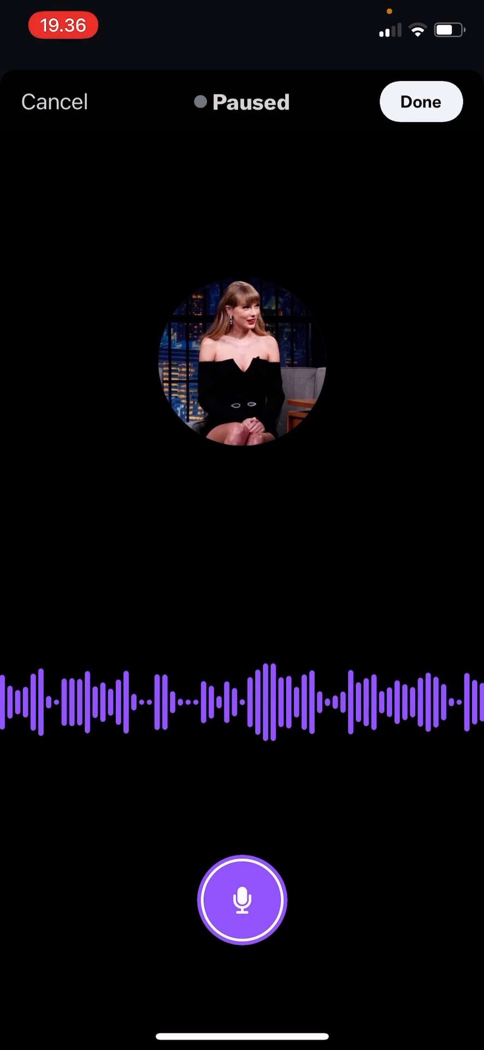
pyautogui.click(422, 102)
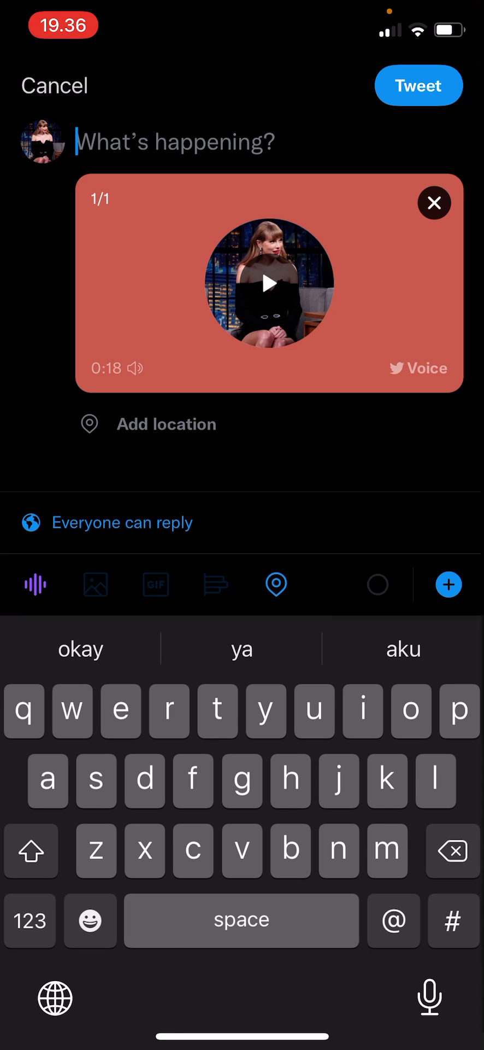
# Record a second voice tweet and add it, making the draft a two-tweet thread
pyautogui.click(35, 584)
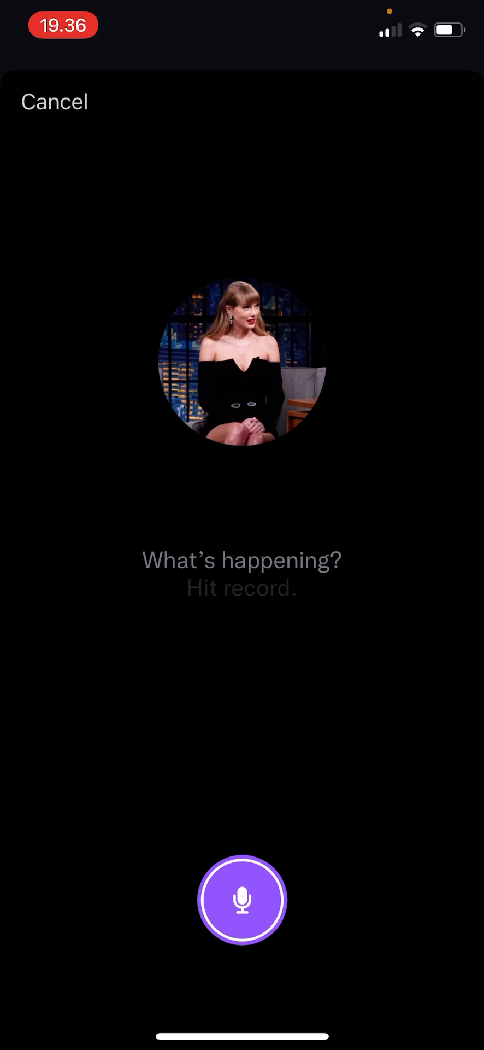
pyautogui.click(243, 899)
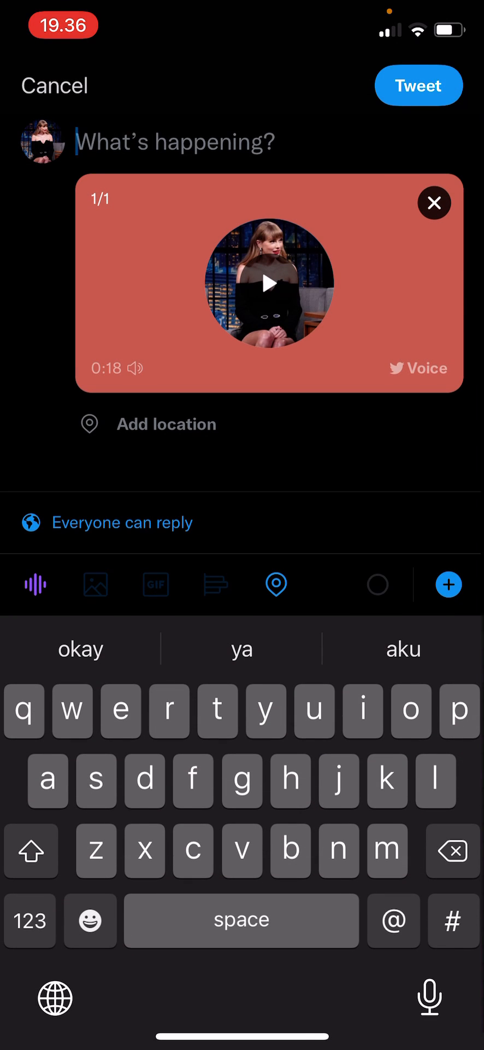
pyautogui.click(36, 585)
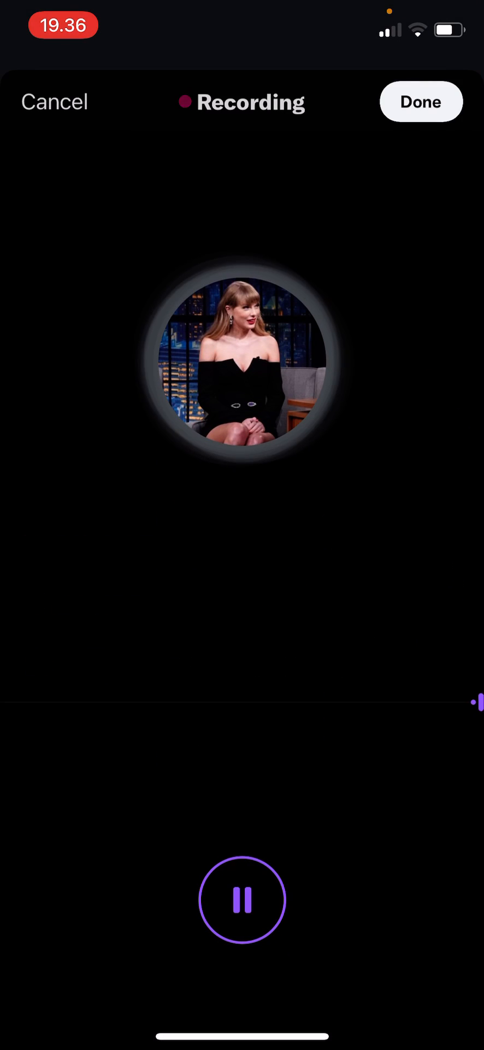
pyautogui.click(421, 102)
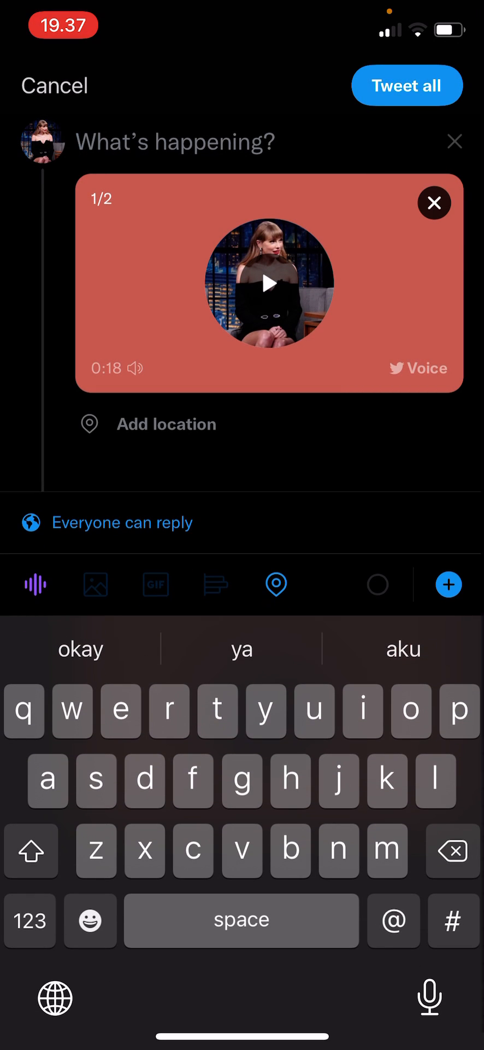